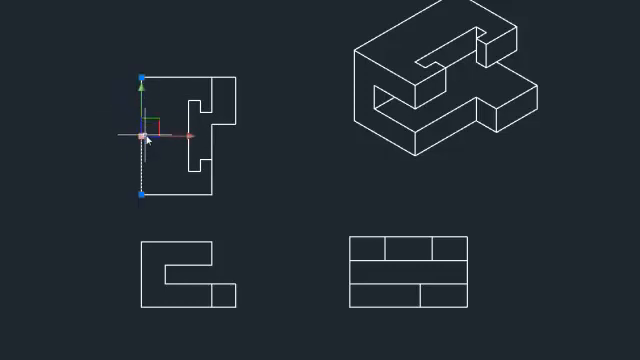
mouse_move(284, 164)
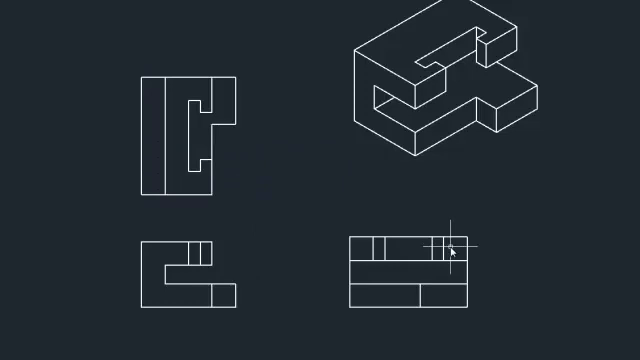
Select the hidden edge lines so their linetype can be changed from the Properties palette
left_click(452, 248)
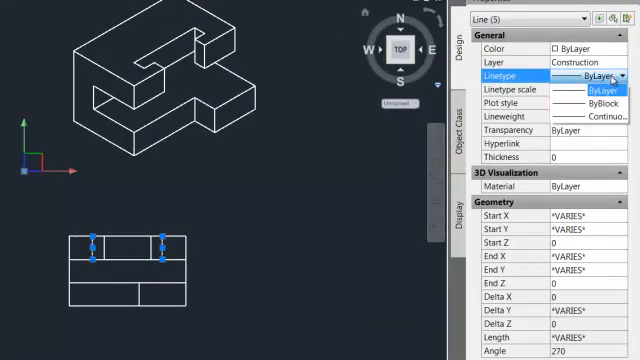
mouse_move(588, 106)
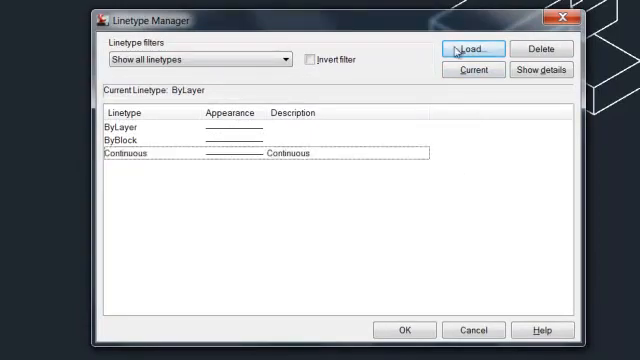
Load the HIDDEN linetype from acadiso.lin through the Linetype Manager
left_click(470, 48)
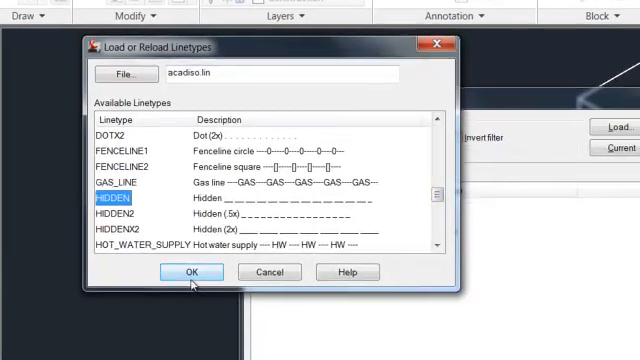
left_click(188, 272)
type("lts")
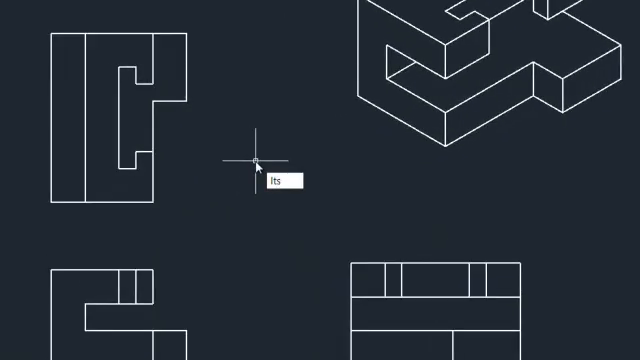
Set the global linetype scale (LTS) to 10 so the hidden edges show dashed
key("enter")
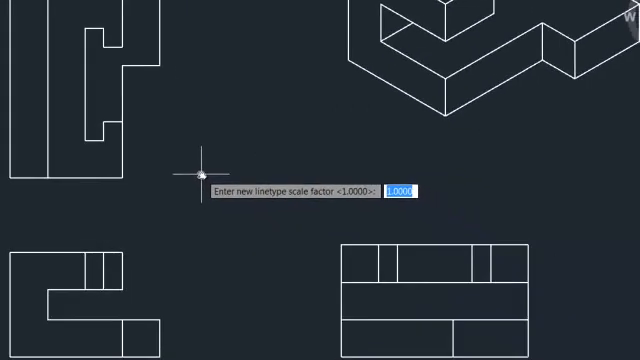
type("1")
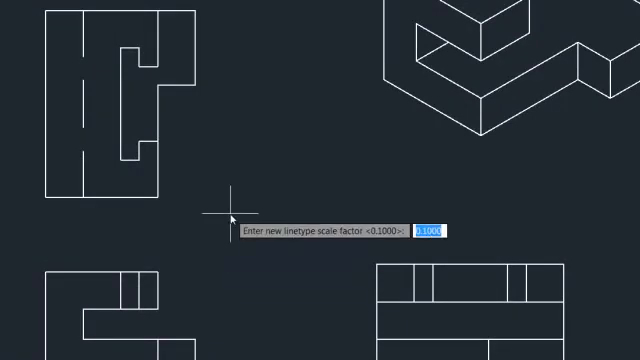
type("0")
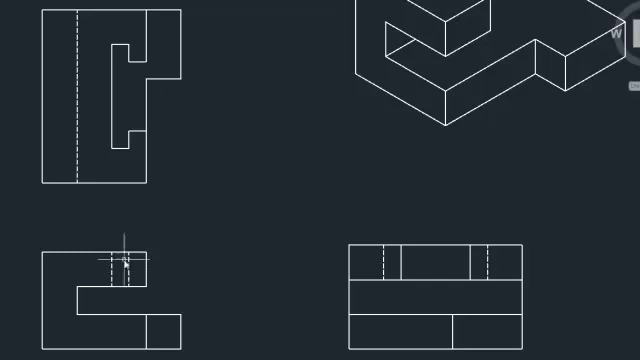
mouse_move(230, 150)
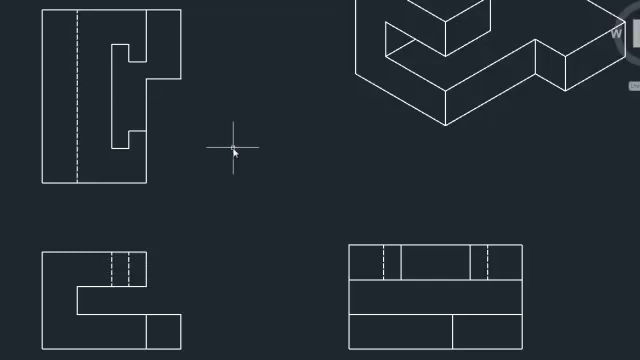